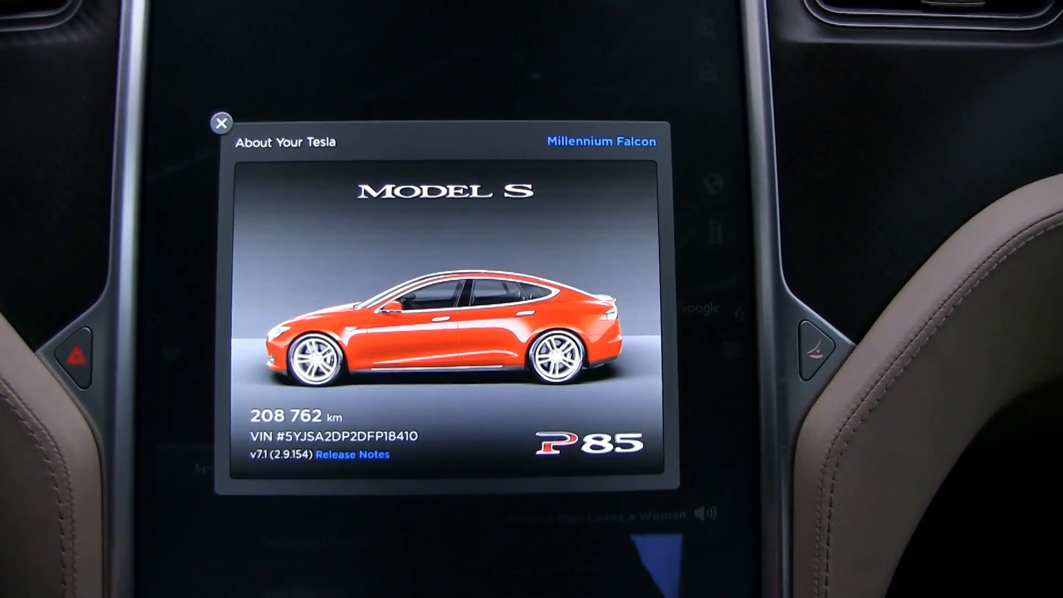
# - Search Spotify for MC Hammer's 'U Can't Touch This', play it and save it to the library
pyautogui.click(221, 123)
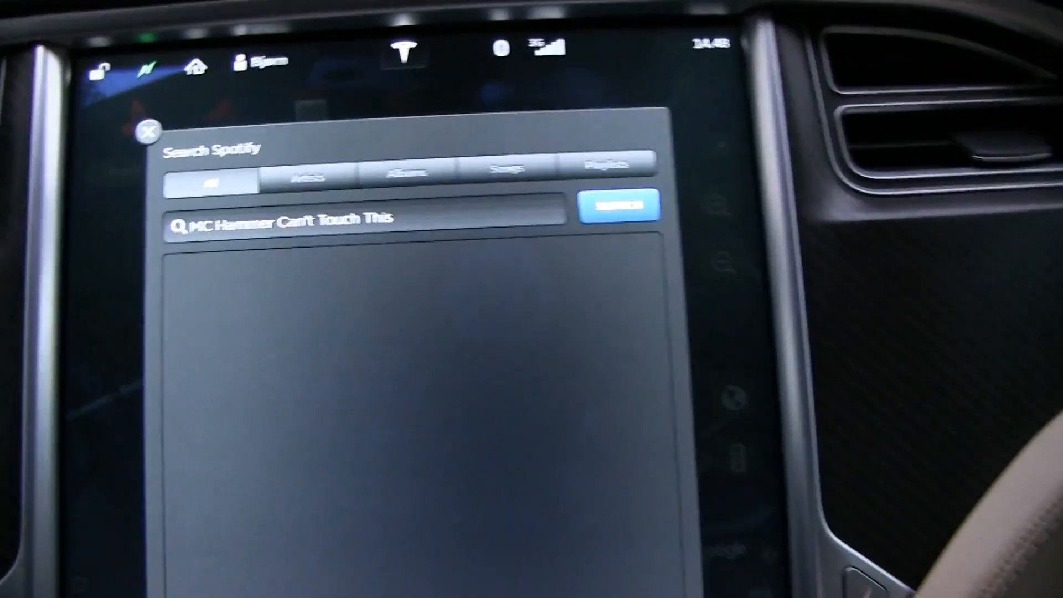
pyautogui.click(615, 206)
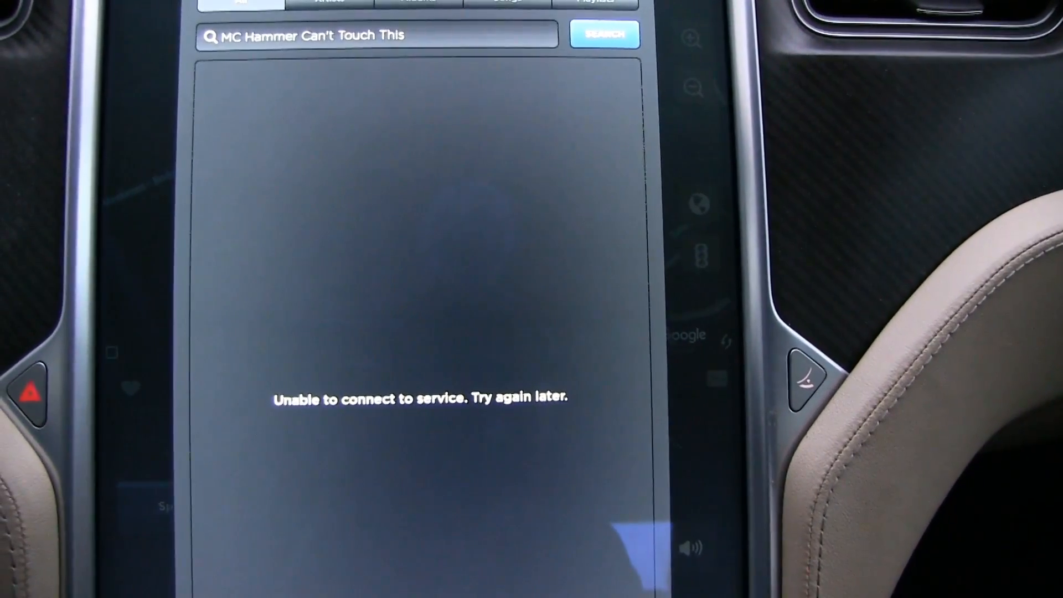
pyautogui.click(603, 34)
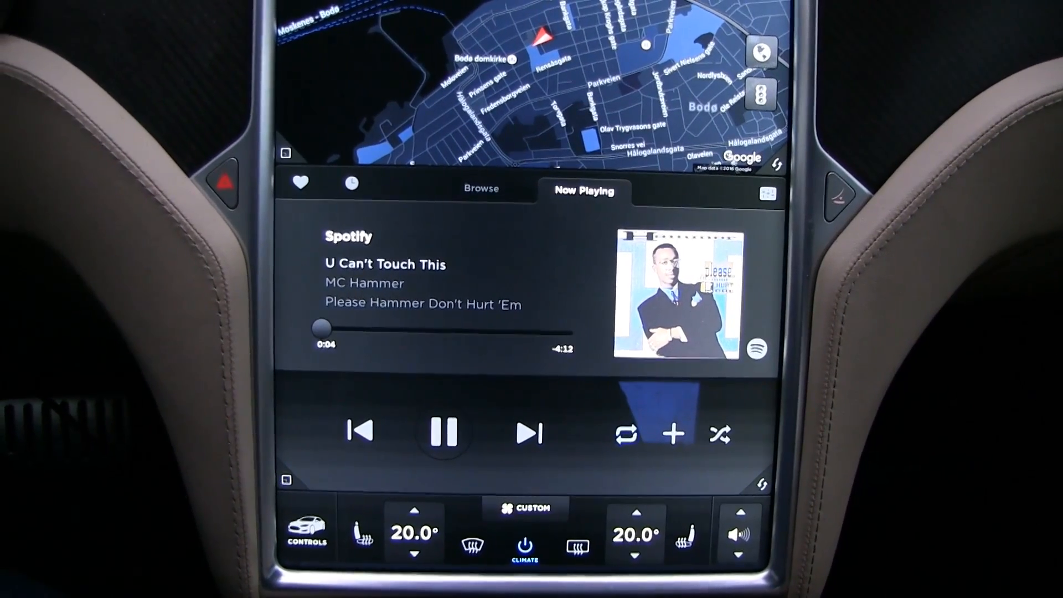
pyautogui.click(675, 434)
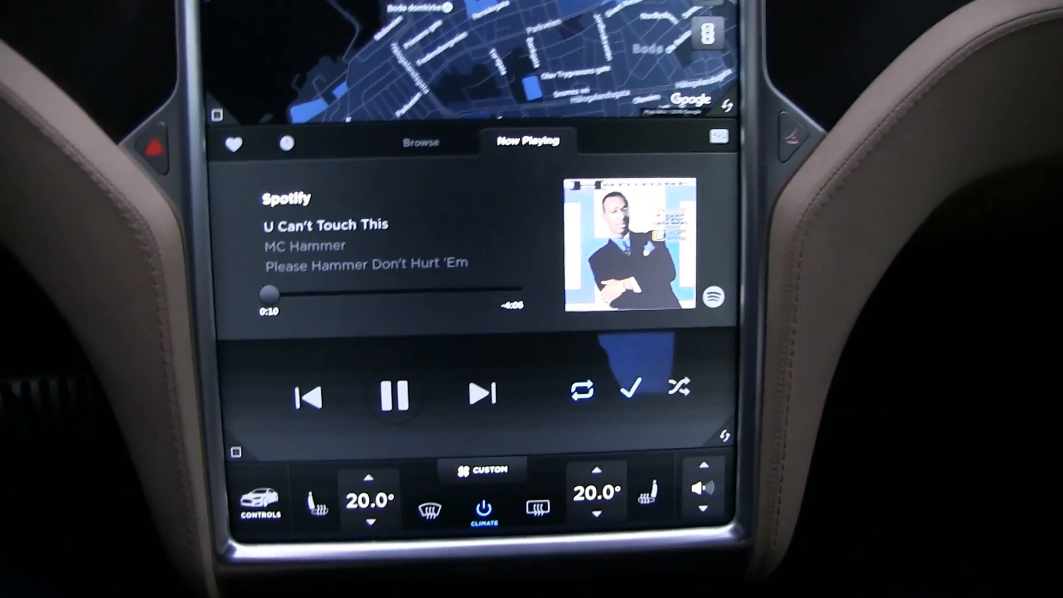
pyautogui.click(260, 502)
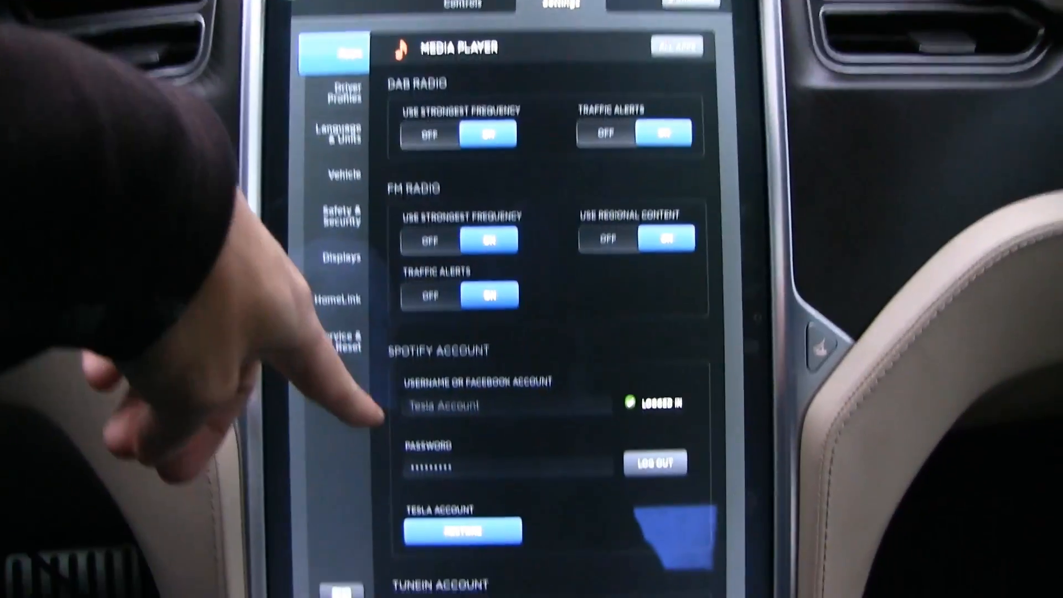
# - Scroll the Media Player settings to the logged-in Spotify Account section and back
pyautogui.scroll(-3)
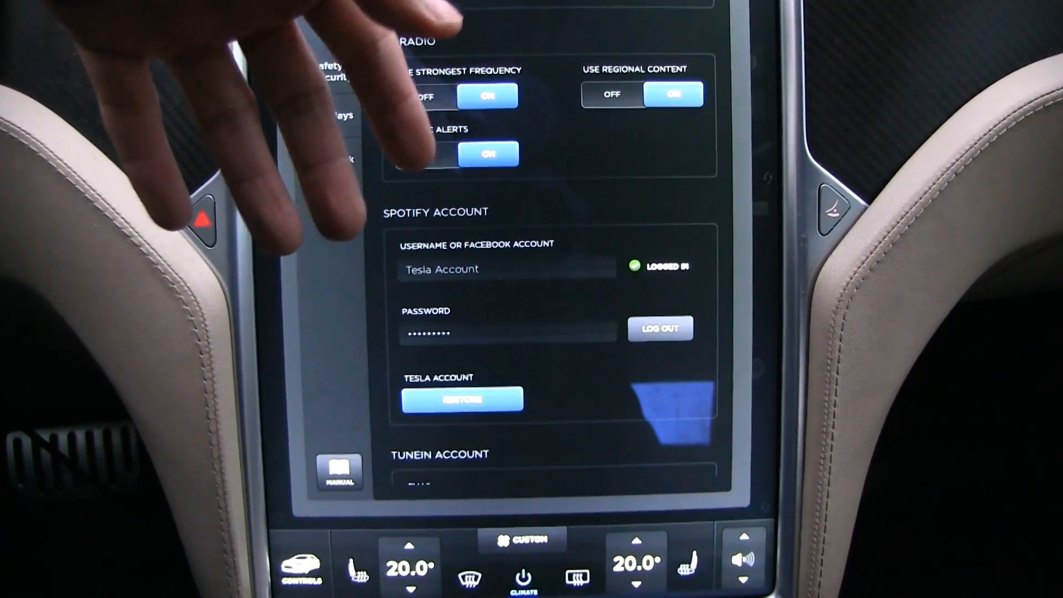
pyautogui.scroll(3)
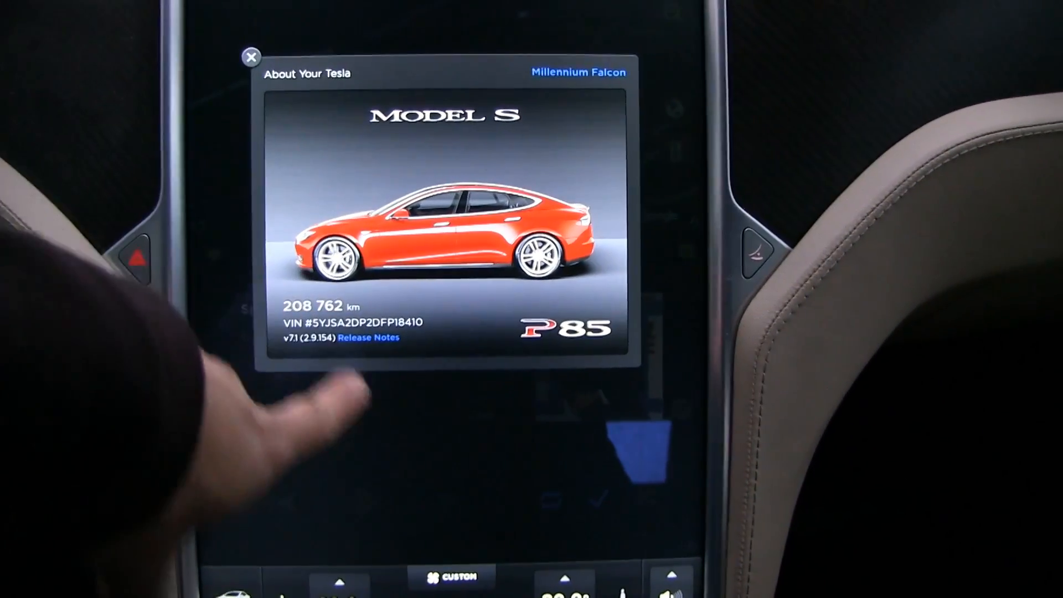
# - Read the v7.1 release notes down to the HomeLink Auto-Open/Close section
pyautogui.click(251, 56)
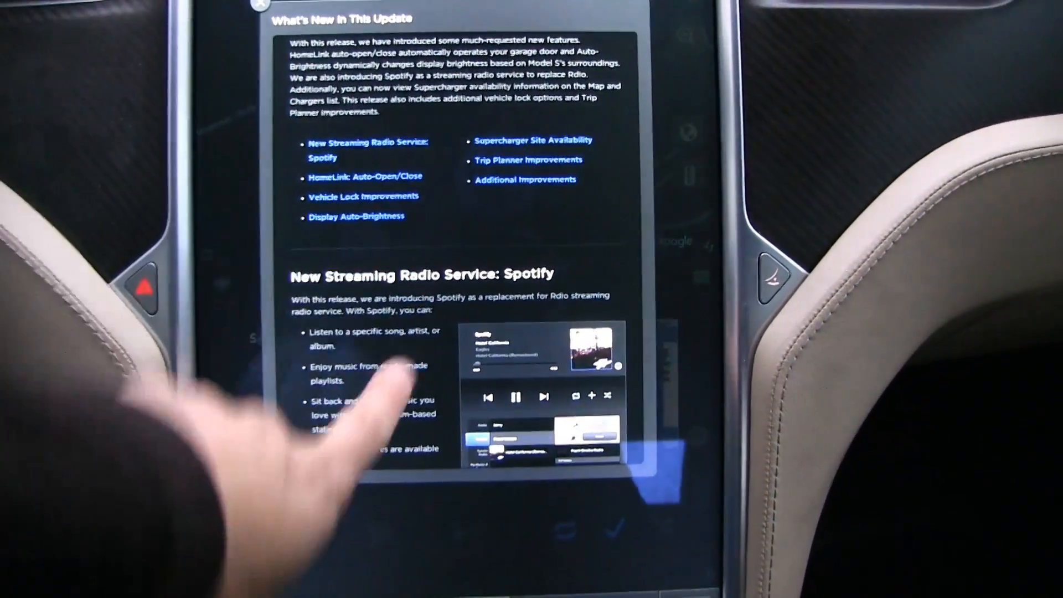
pyautogui.scroll(-3)
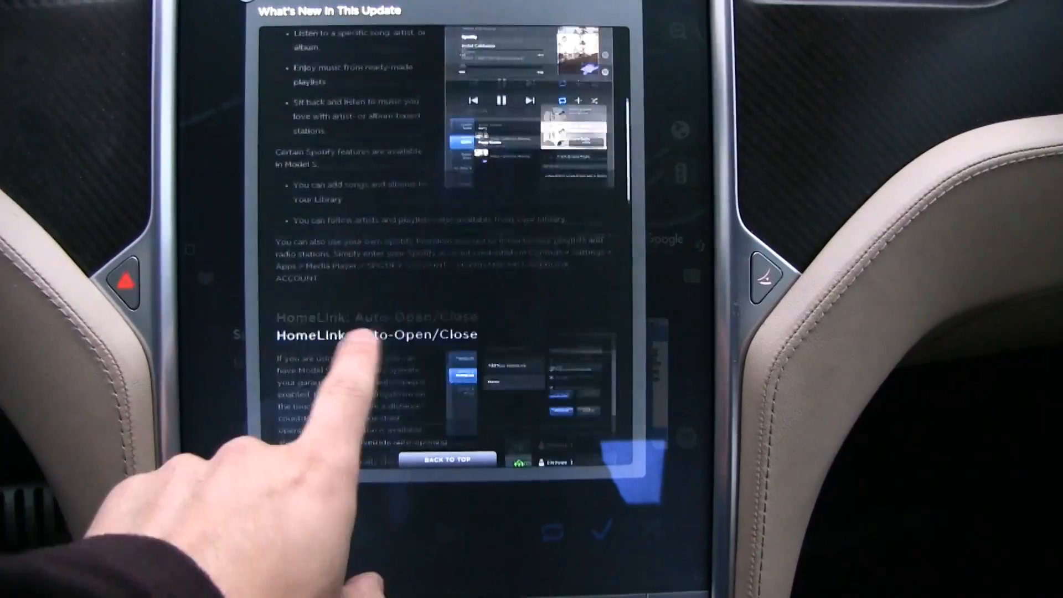
pyautogui.scroll(-3)
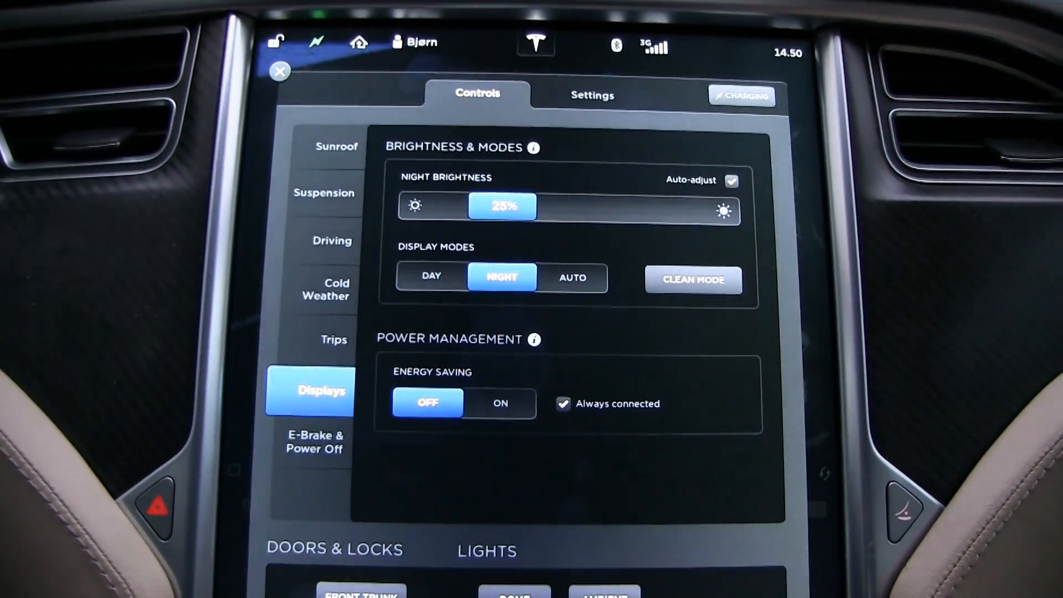
# - Slide the night screen brightness down with auto-adjust enabled
pyautogui.moveTo(502, 207); pyautogui.dragTo(460, 207)
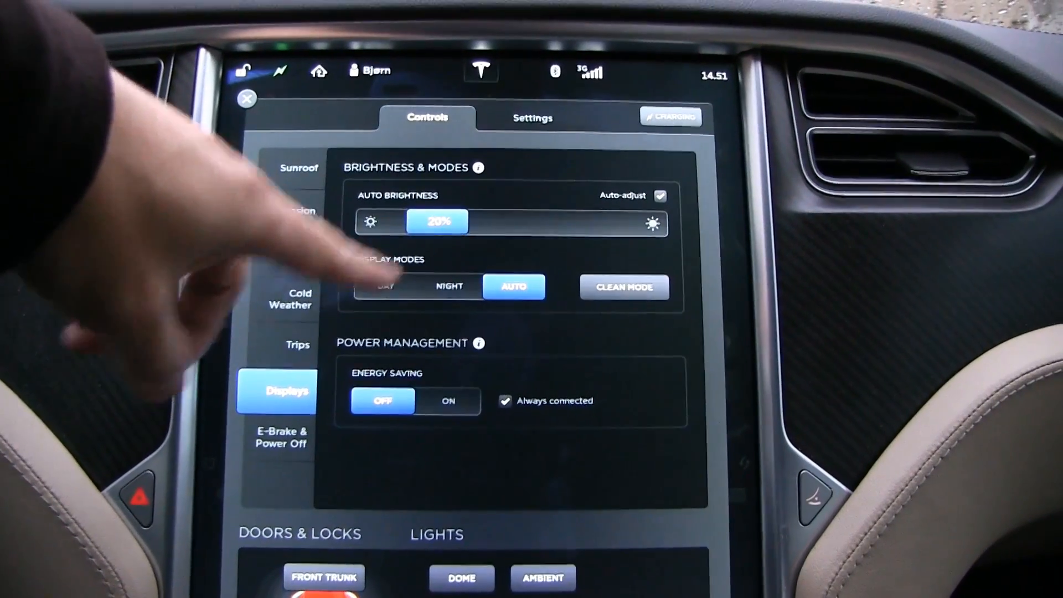
# - Set the display mode to Day, then back to Night at 20% brightness
pyautogui.click(373, 293)
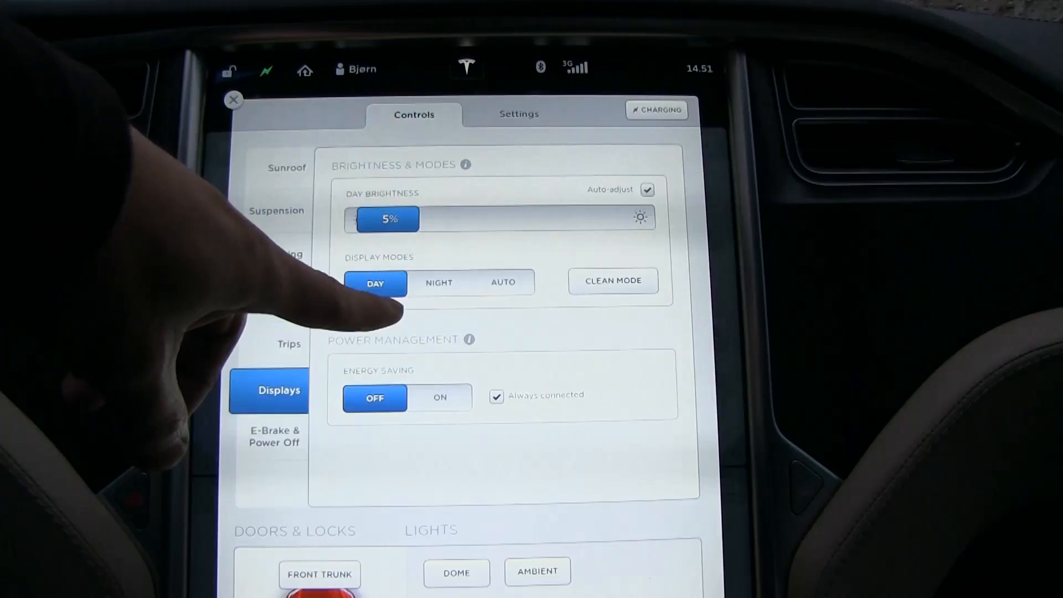
pyautogui.click(439, 287)
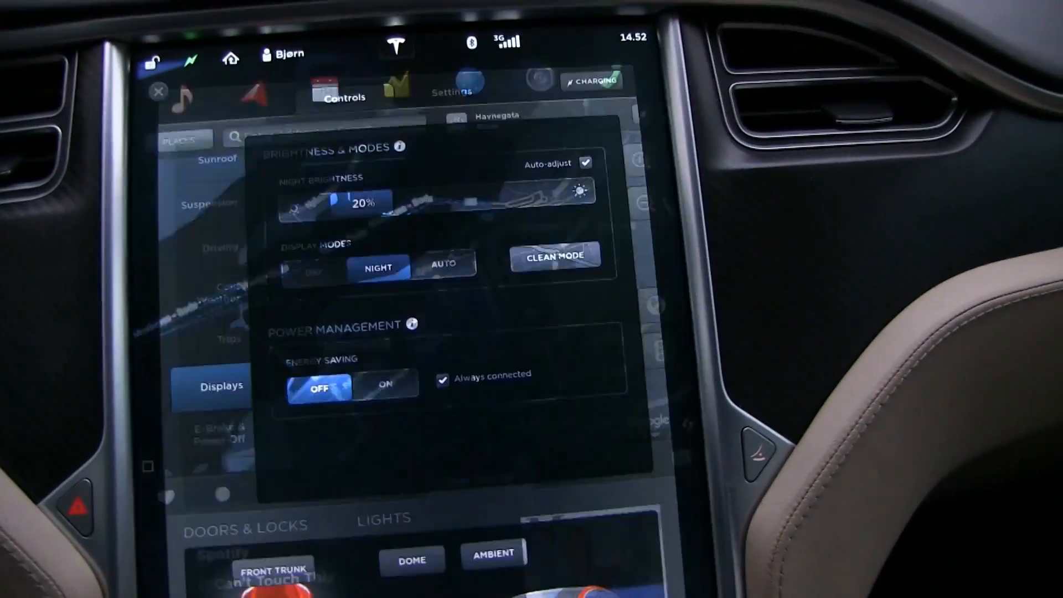
pyautogui.click(452, 92)
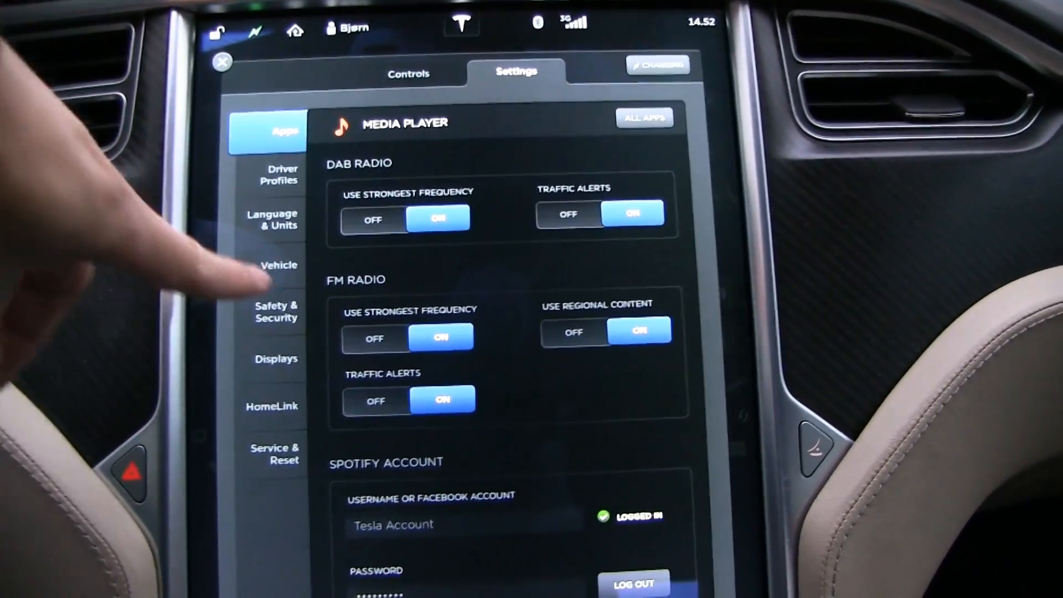
pyautogui.click(278, 265)
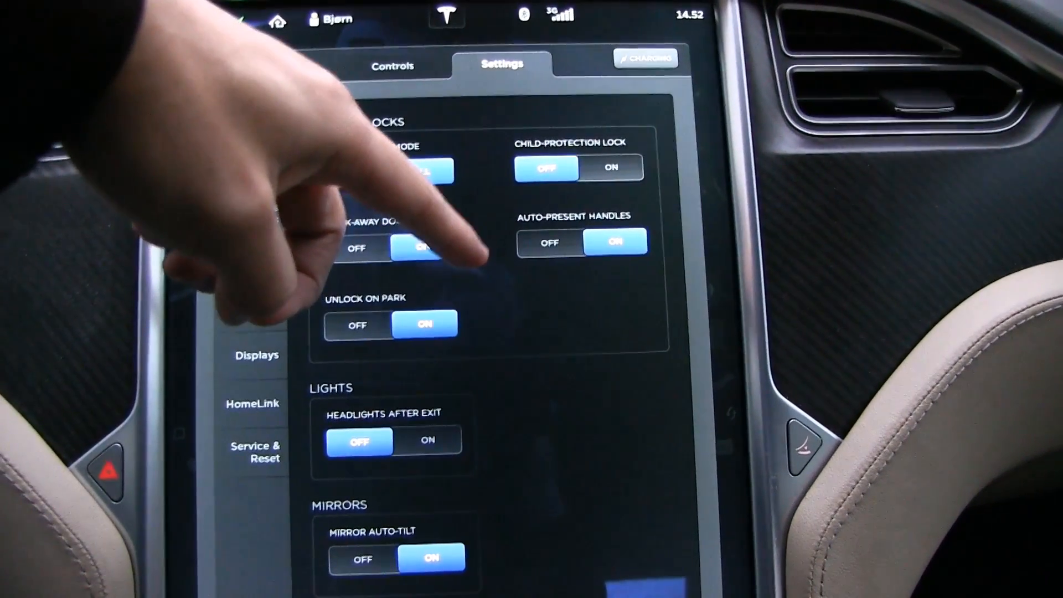
pyautogui.moveTo(421, 243)
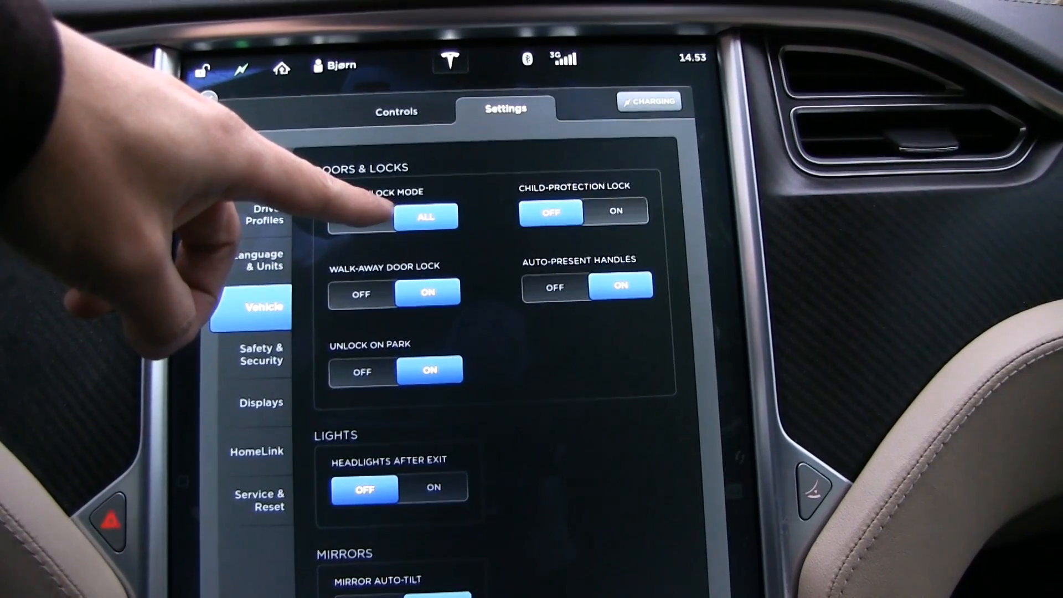
pyautogui.click(355, 213)
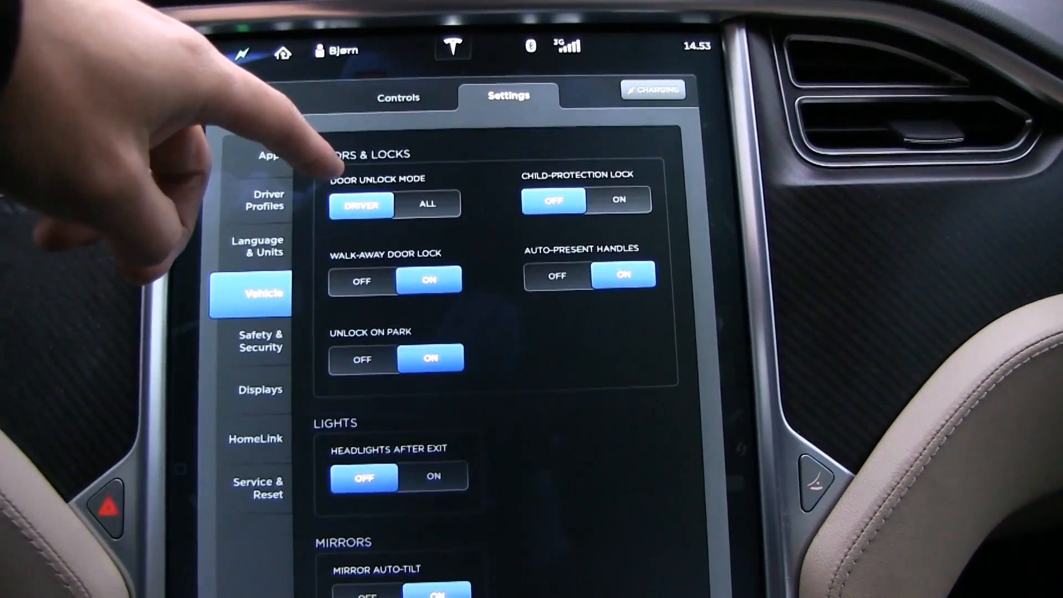
pyautogui.click(426, 204)
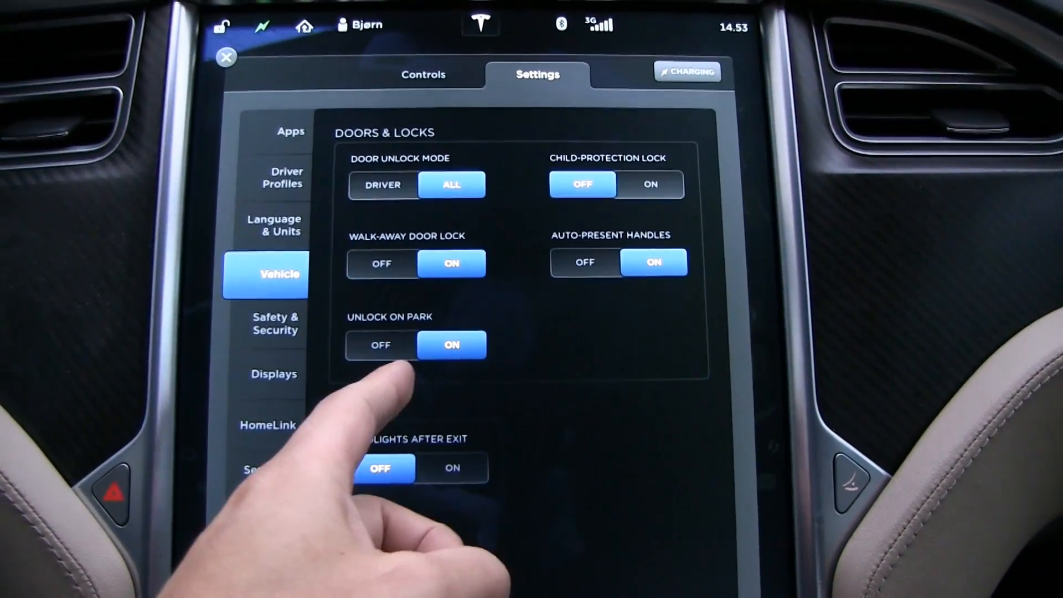
# - Switch Unlock On Park off and back on, then go to the Apps settings
pyautogui.scroll(-3)
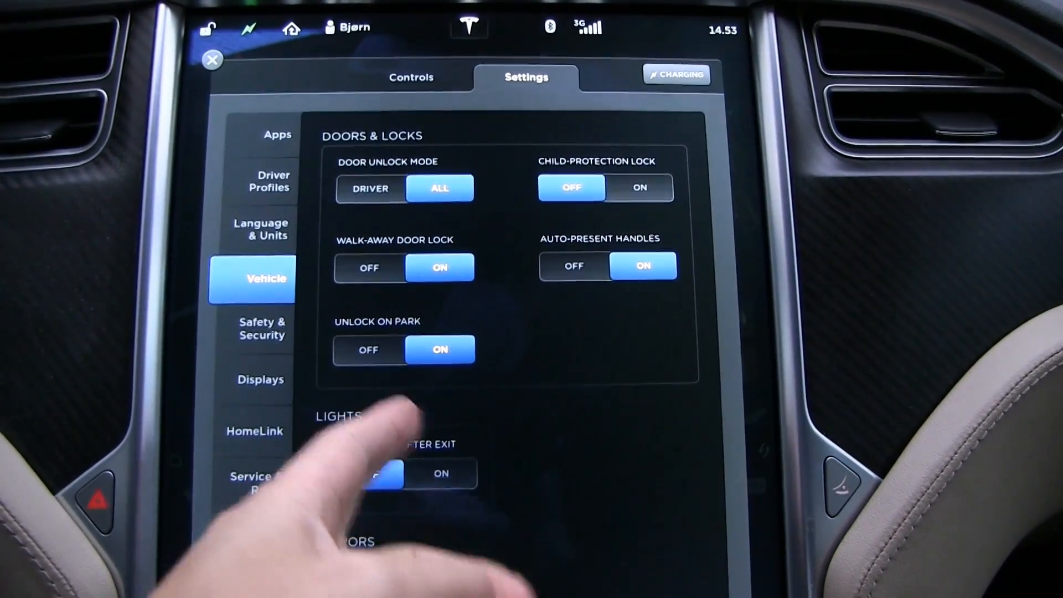
pyautogui.click(369, 349)
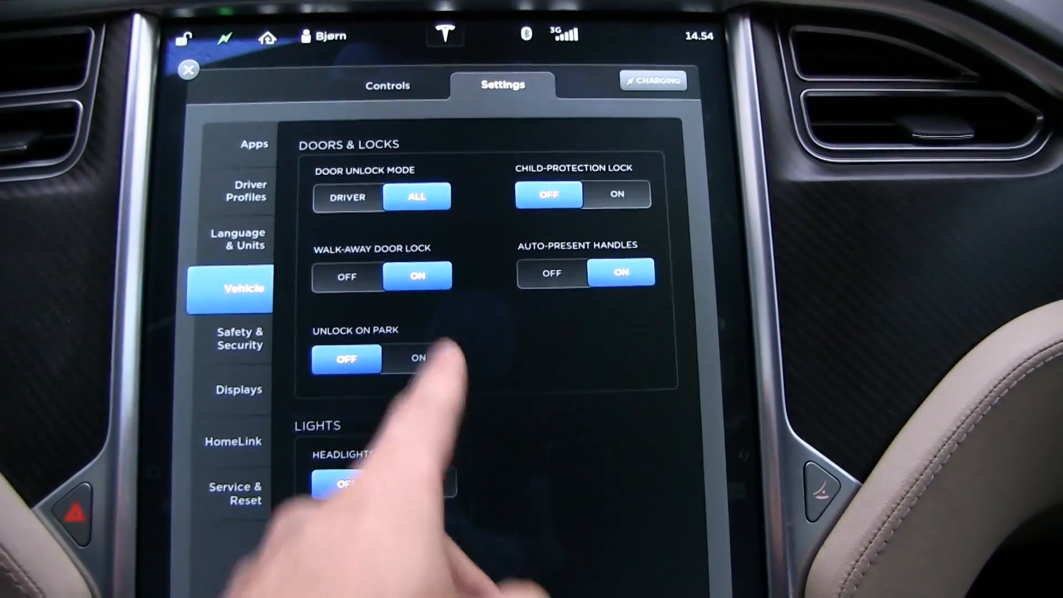
pyautogui.click(418, 357)
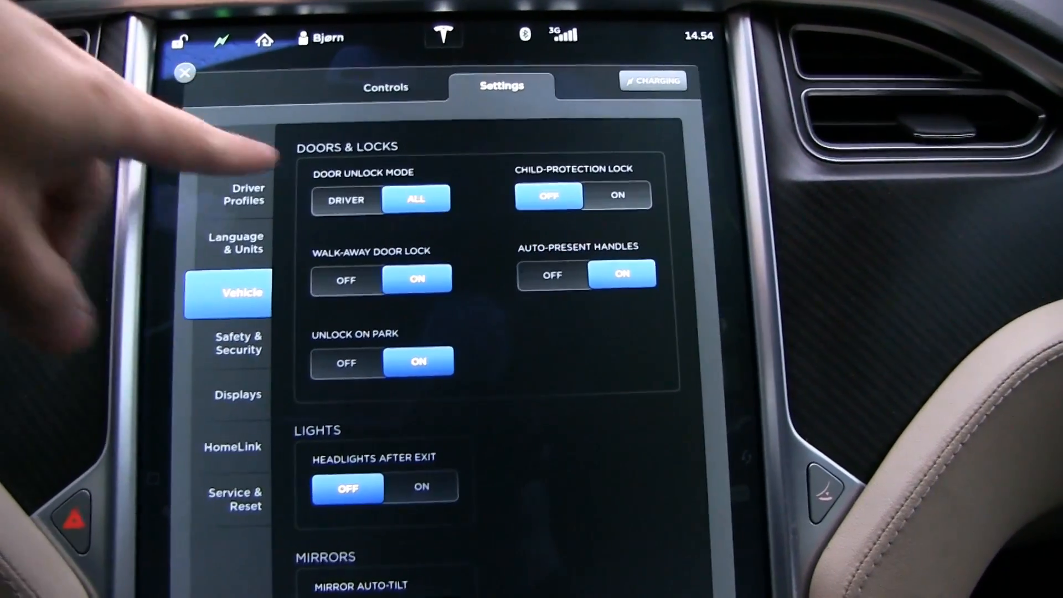
pyautogui.click(183, 72)
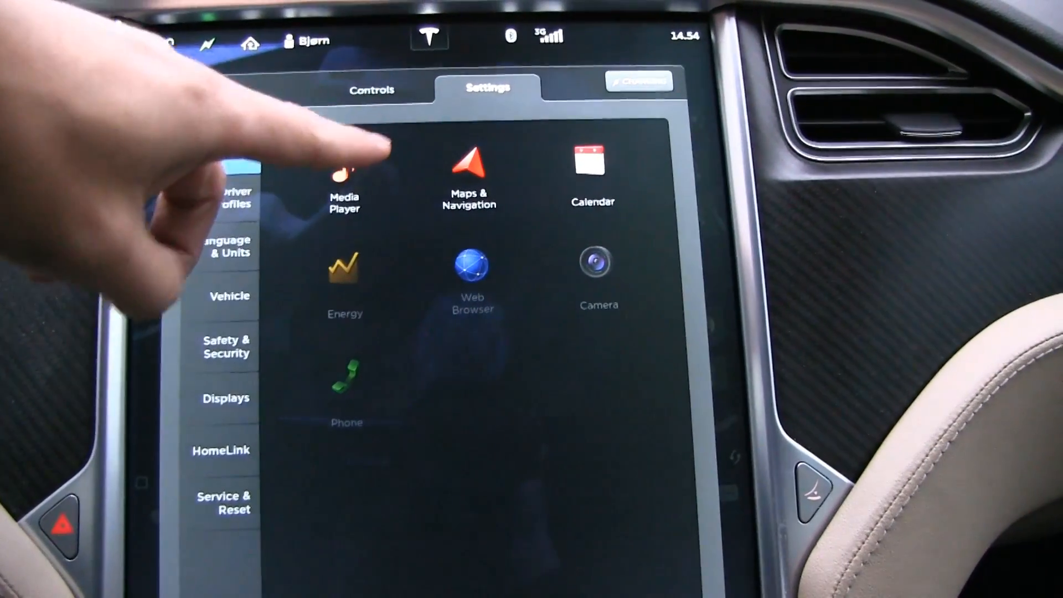
# - Toggle the Trip Planner (Beta) option in Maps & Navigation settings
pyautogui.click(469, 163)
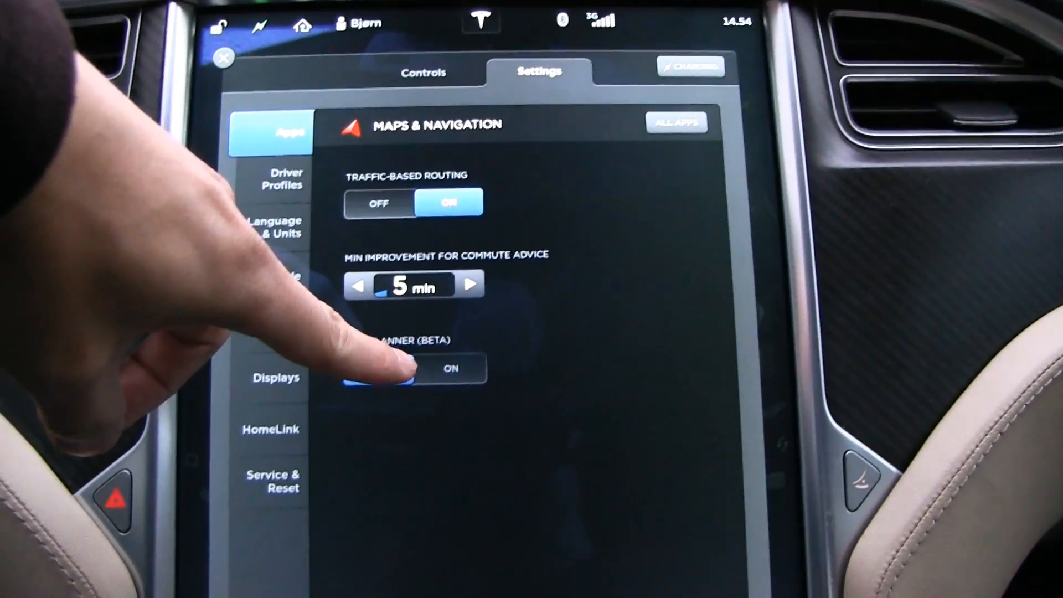
pyautogui.click(377, 370)
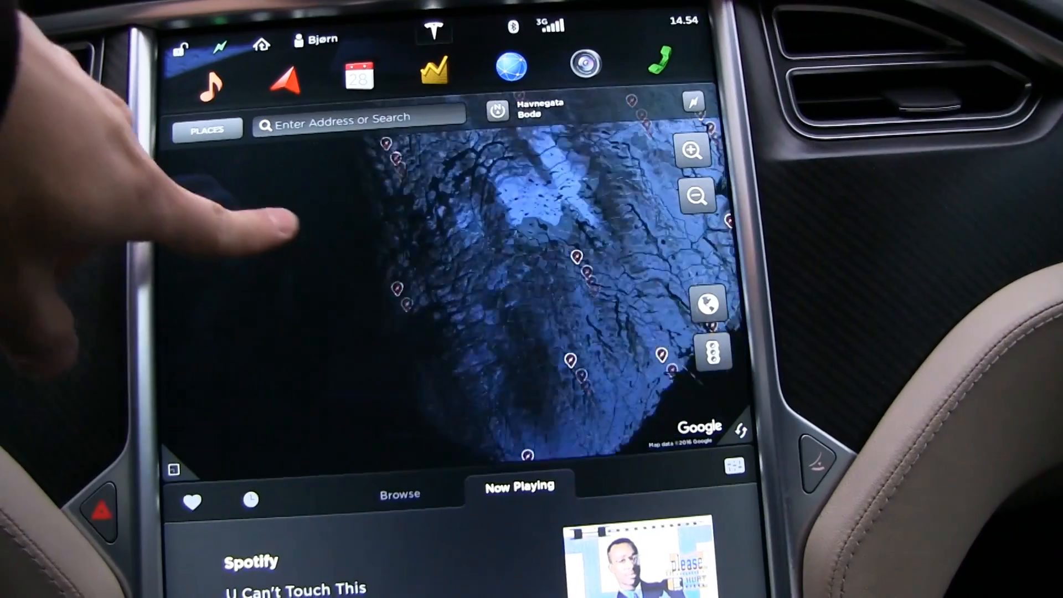
# - Show the About Your Tesla card for the Millennium Falcon P85 on v7.1
pyautogui.click(695, 197)
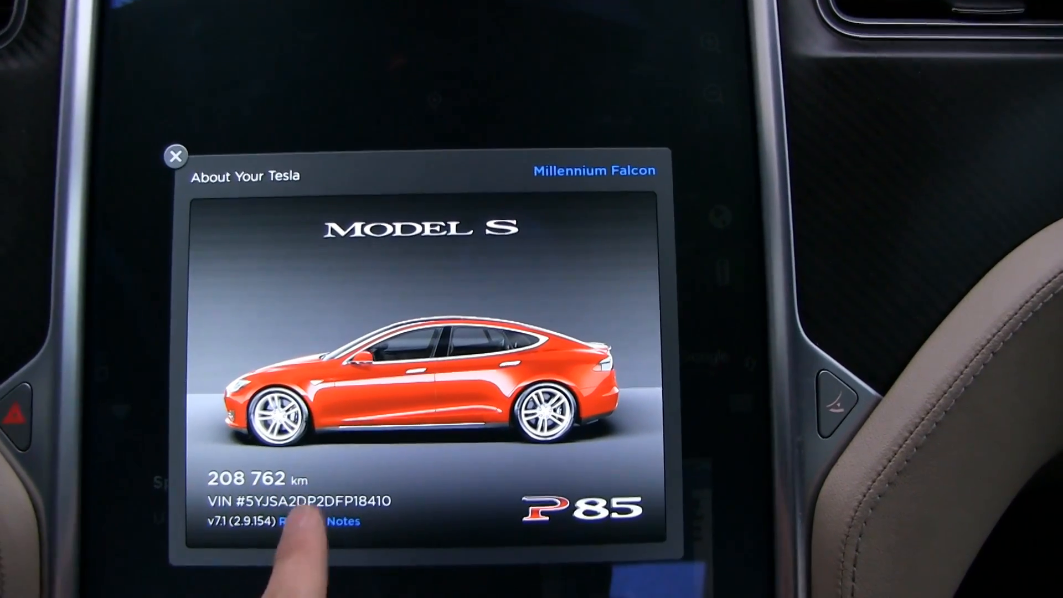
# - Scroll through the v7.1 What's New notes and close back to the Bodø map
pyautogui.click(338, 522)
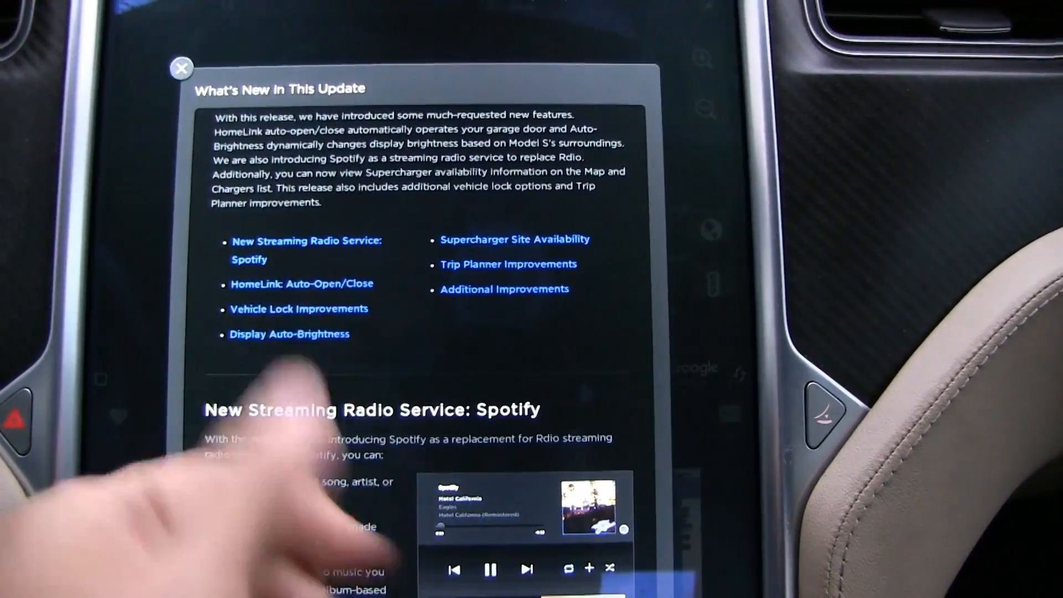
pyautogui.scroll(-3)
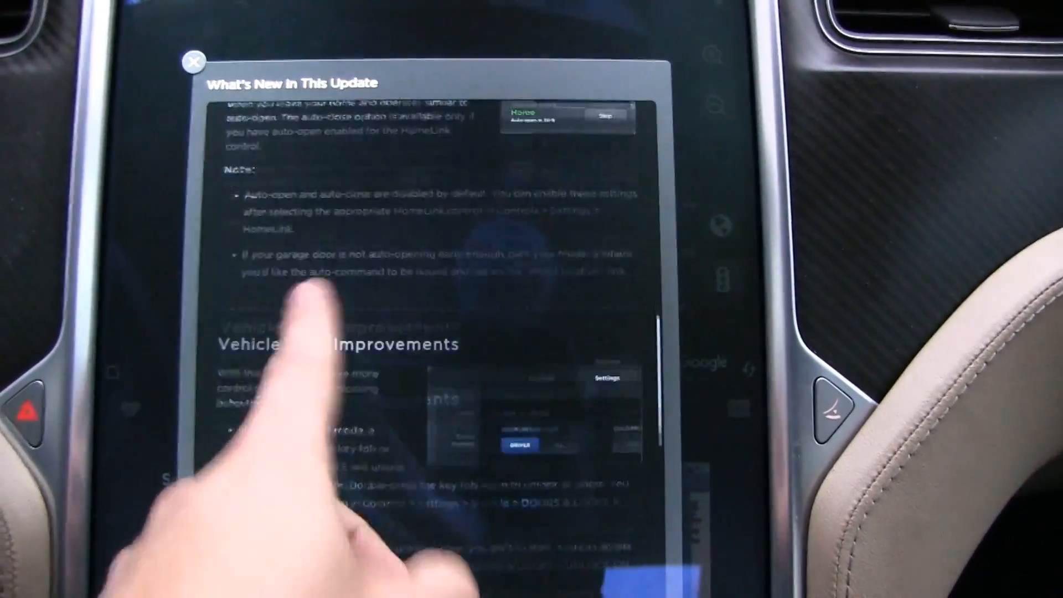
pyautogui.scroll(-3)
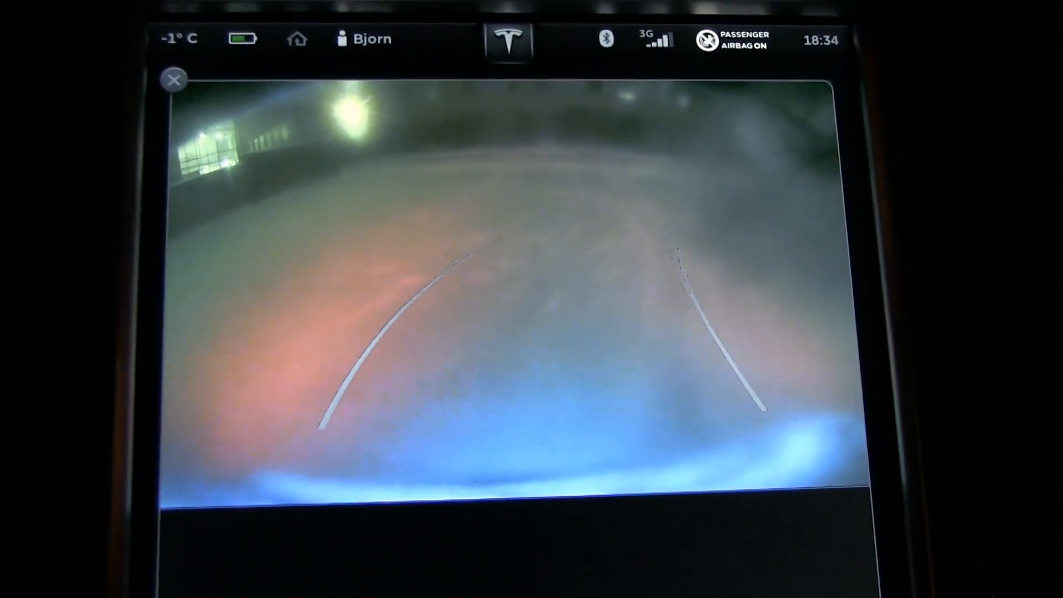
pyautogui.click(174, 80)
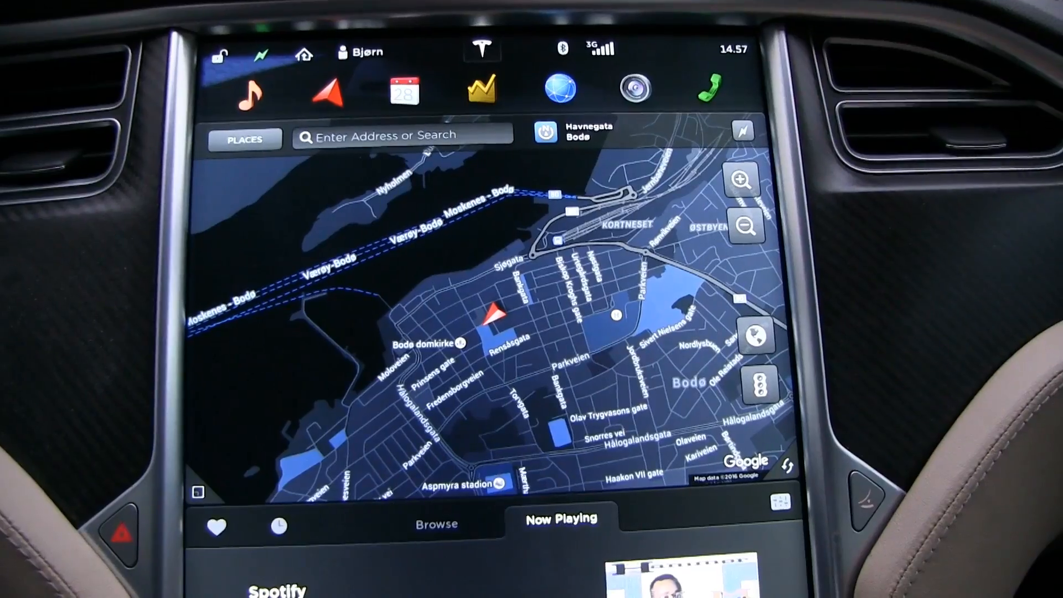